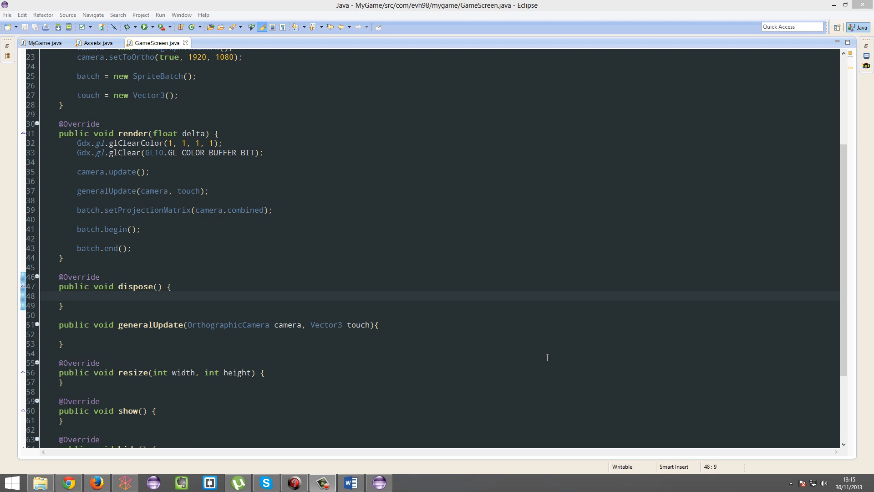
mouse_move(357, 389)
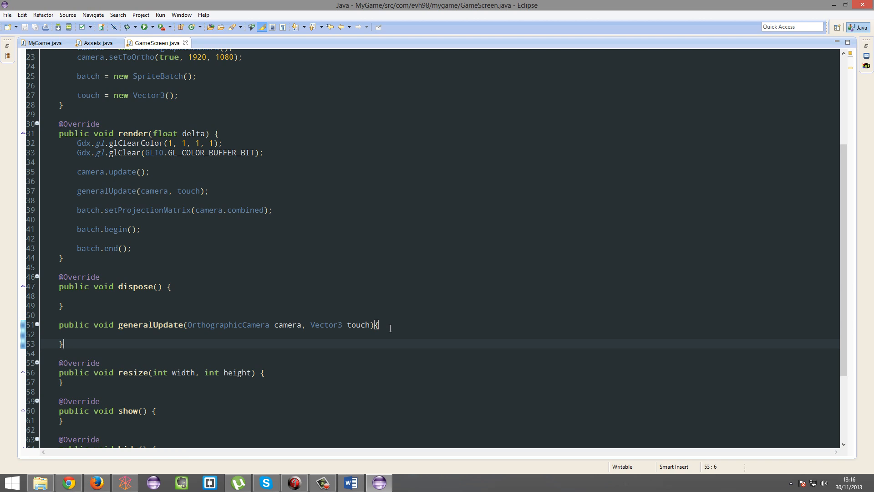
mouse_move(343, 339)
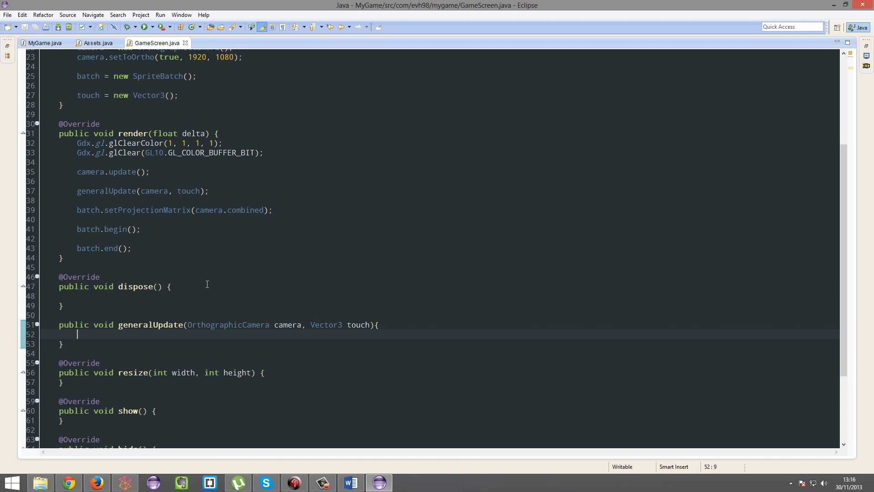
Type Gd in generalUpdate, then discard it to leave the method empty.
type("Gd")
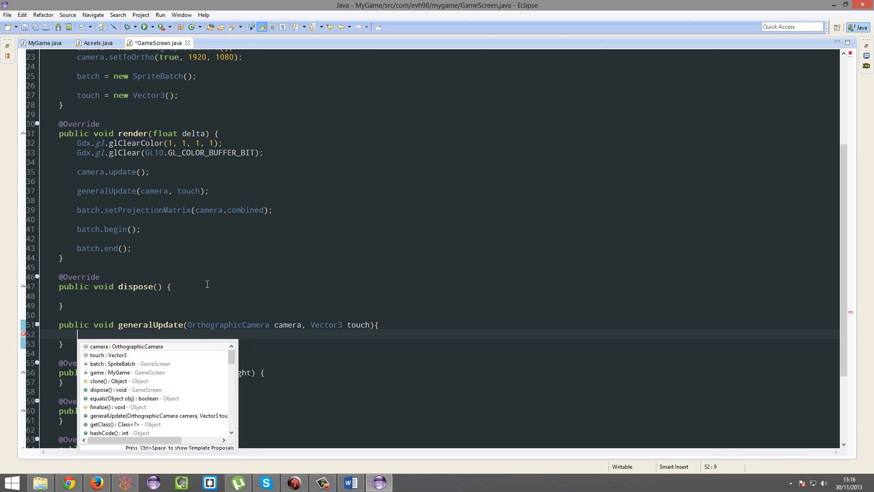
key("Escape")
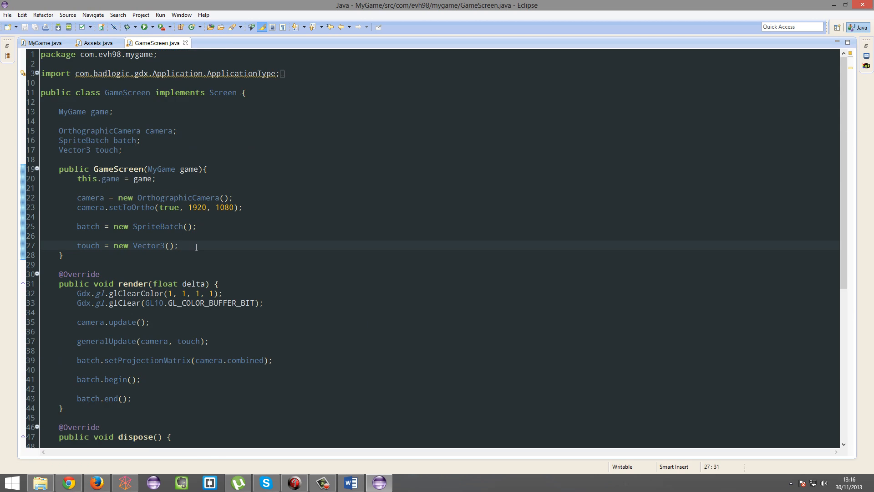
Add switch(Gdx.app.getType()) after the Vector3 line with Android, Desktop and default cases, selecting Android for removal.
key("Enter")
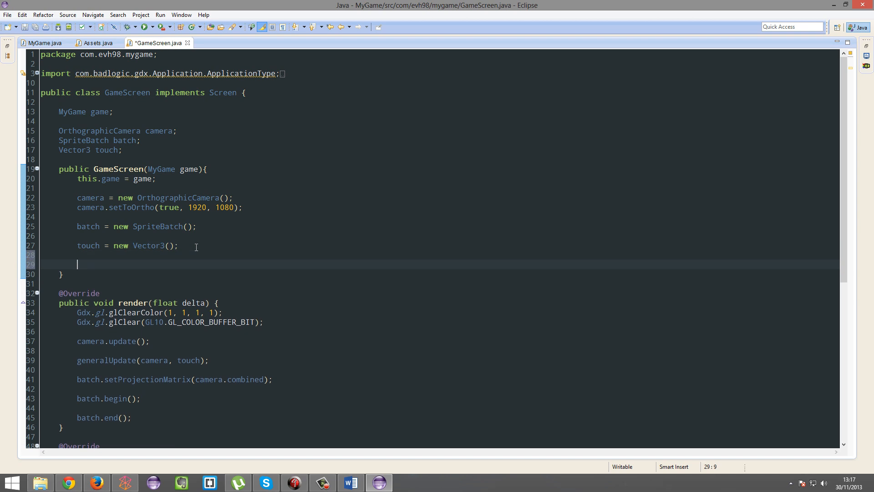
type("switch(Gdx.app.getType()){")
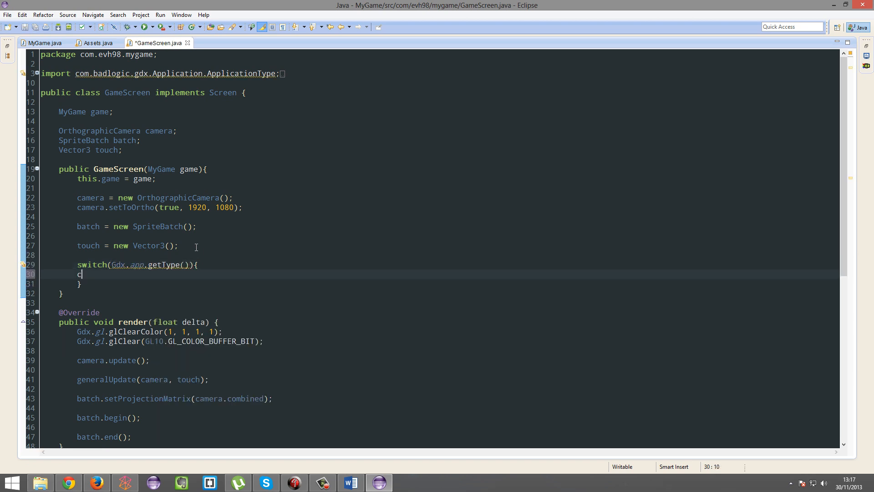
type("ase Android:")
type("//")
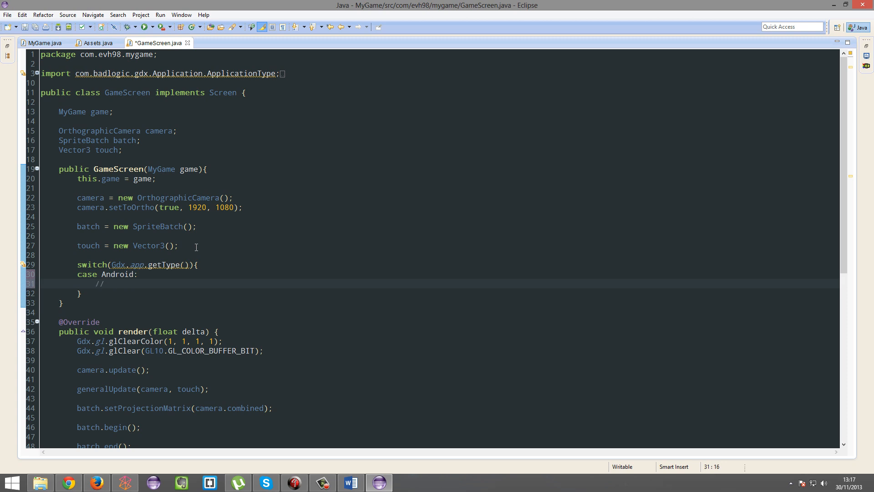
type("case D")
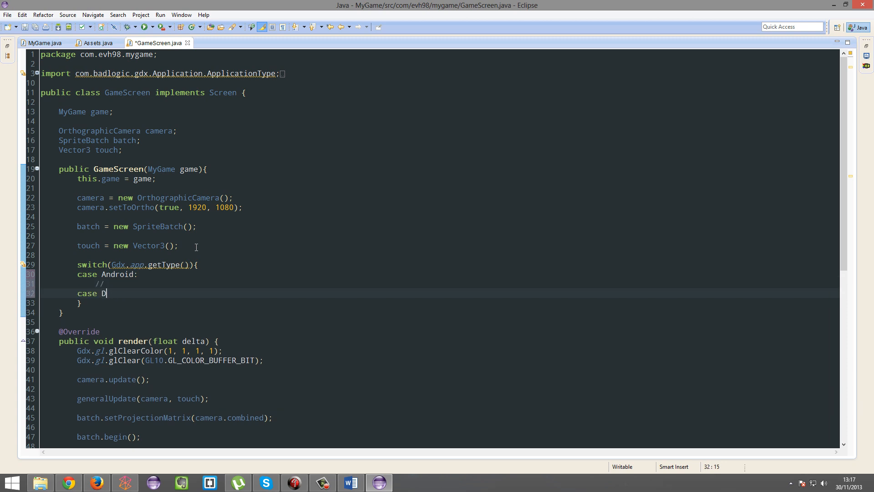
type("esktop:")
type("//")
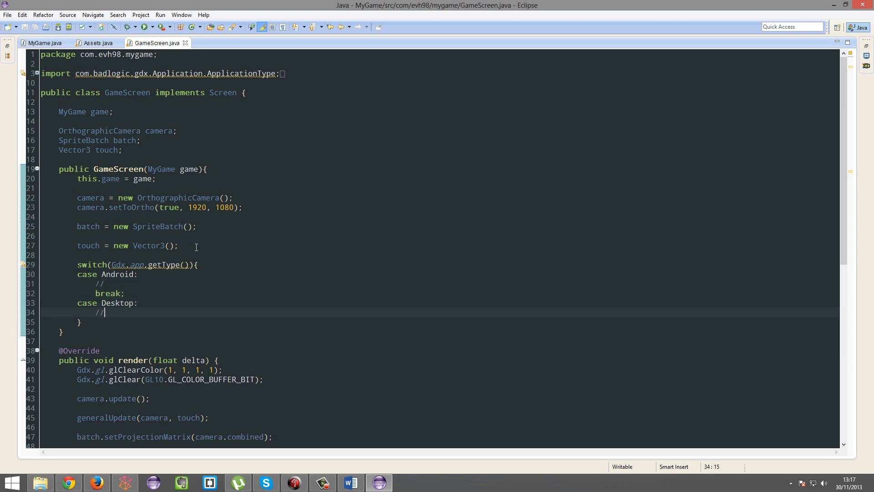
type("default:")
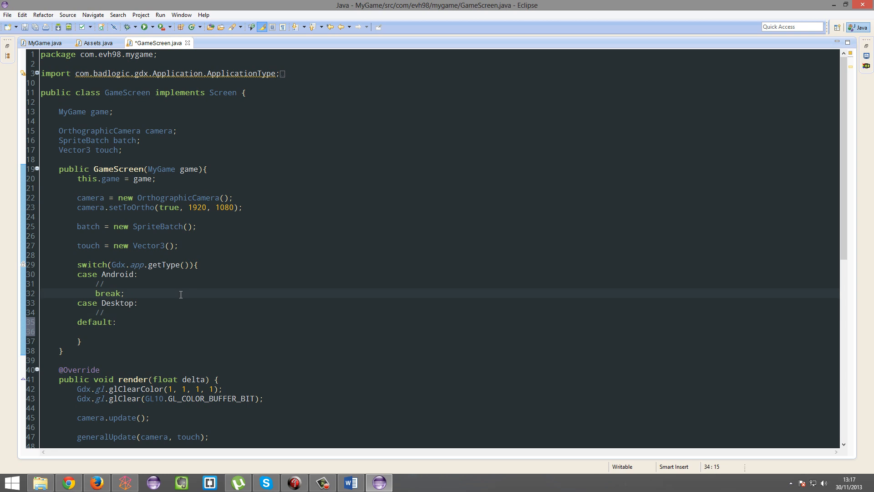
left_click(125, 293)
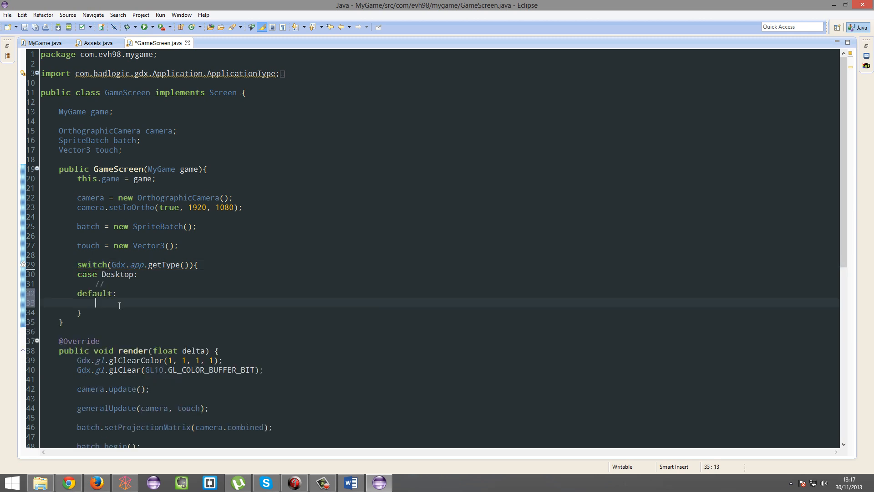
Delete the getType switch block from the constructor and save GameScreen.java.
key("ctrl+s")
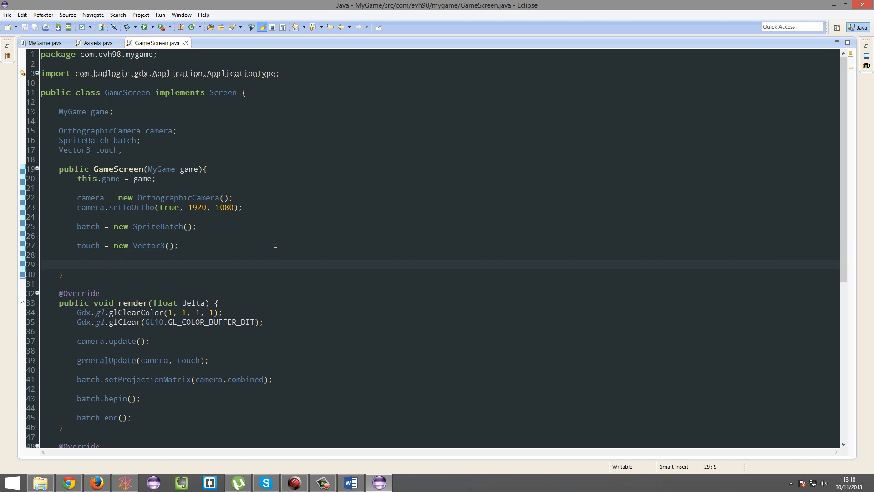
Type int version = Gdx.app.getVersion(); after the touch setup and save.
type("int version = G")
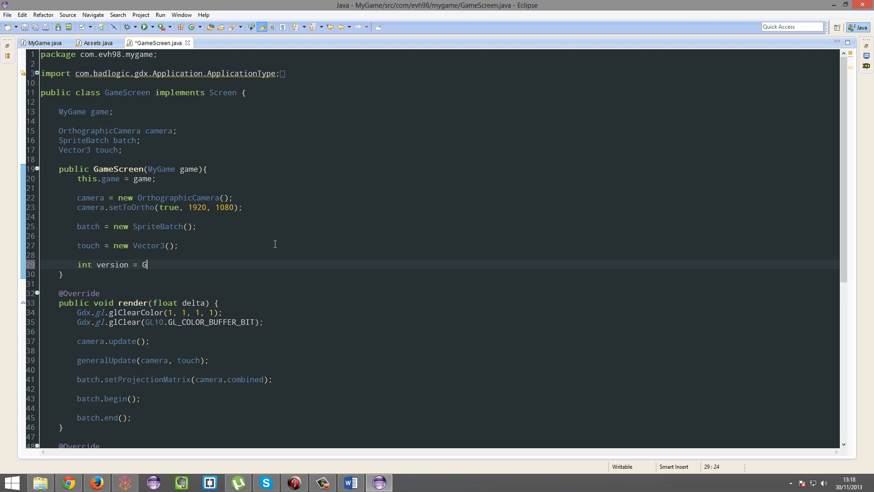
type("dx.app.getVersion();")
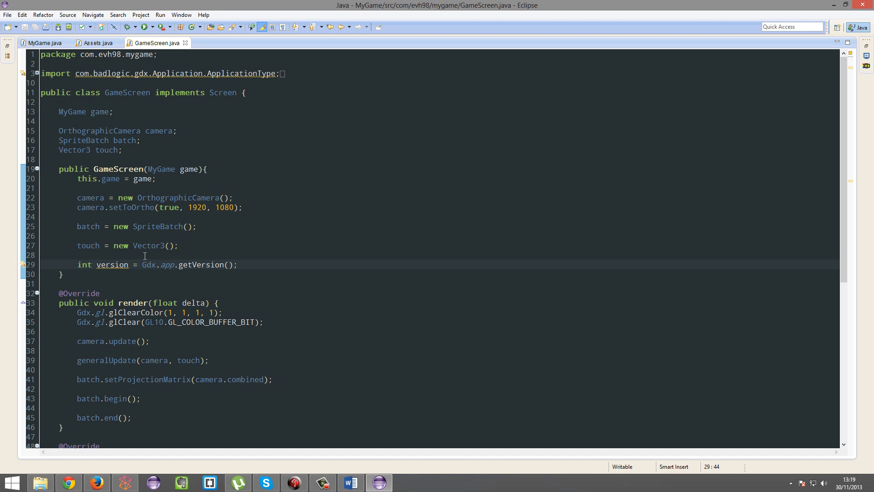
mouse_move(148, 245)
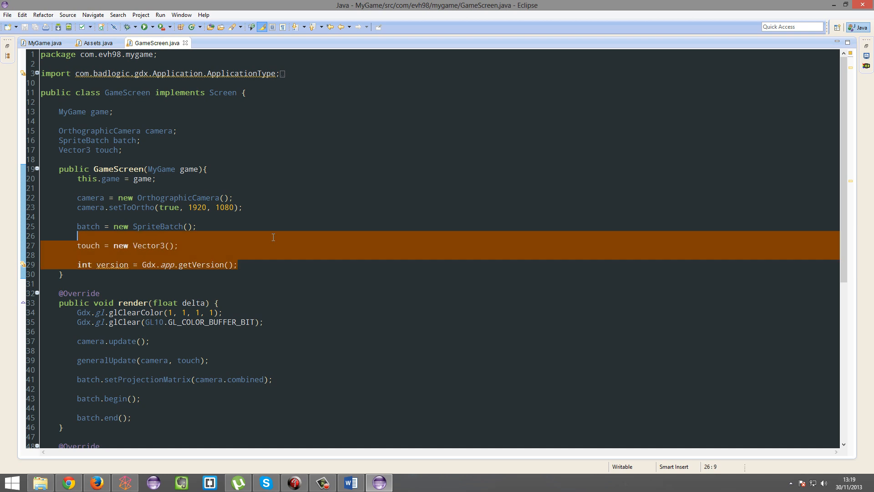
Delete the int version line and extra blank lines from the constructor, then save.
key("Delete")
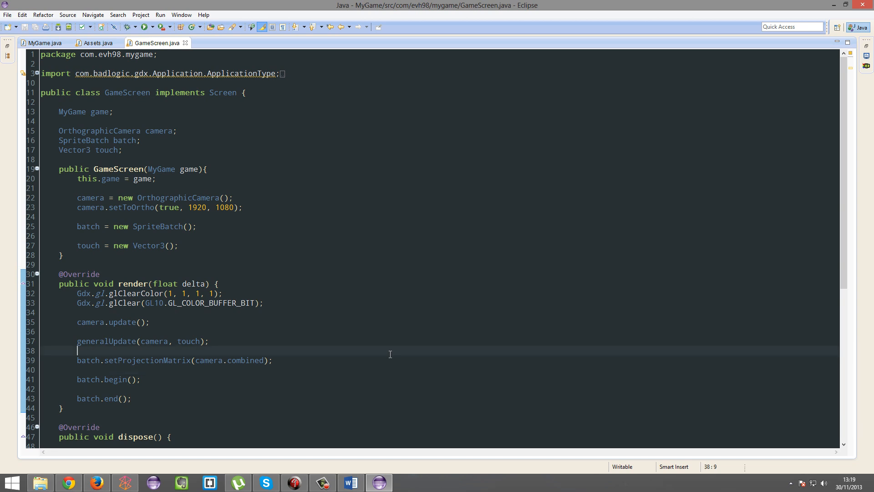
left_click(389, 360)
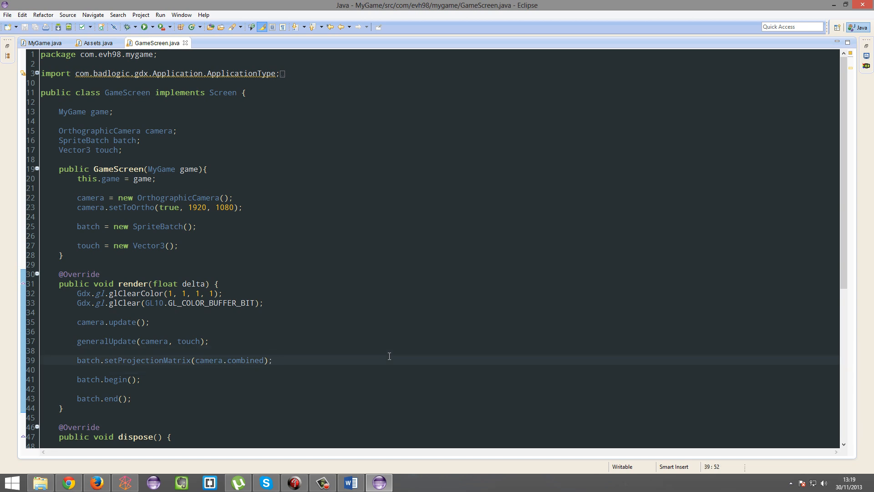